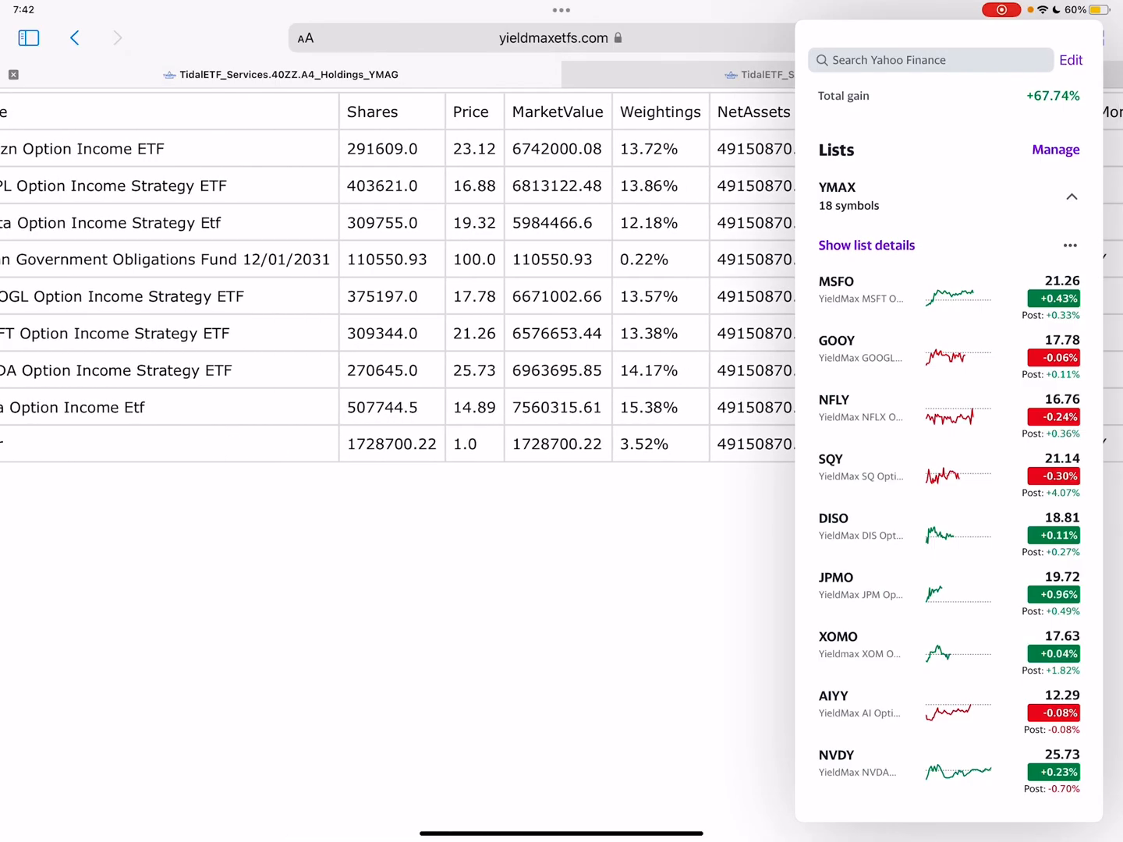
Scroll the YMAX watchlist and search Yahoo Finance for 'yma', listing YMAB, YMAX and YMAX.AX.
scroll("right", 3)
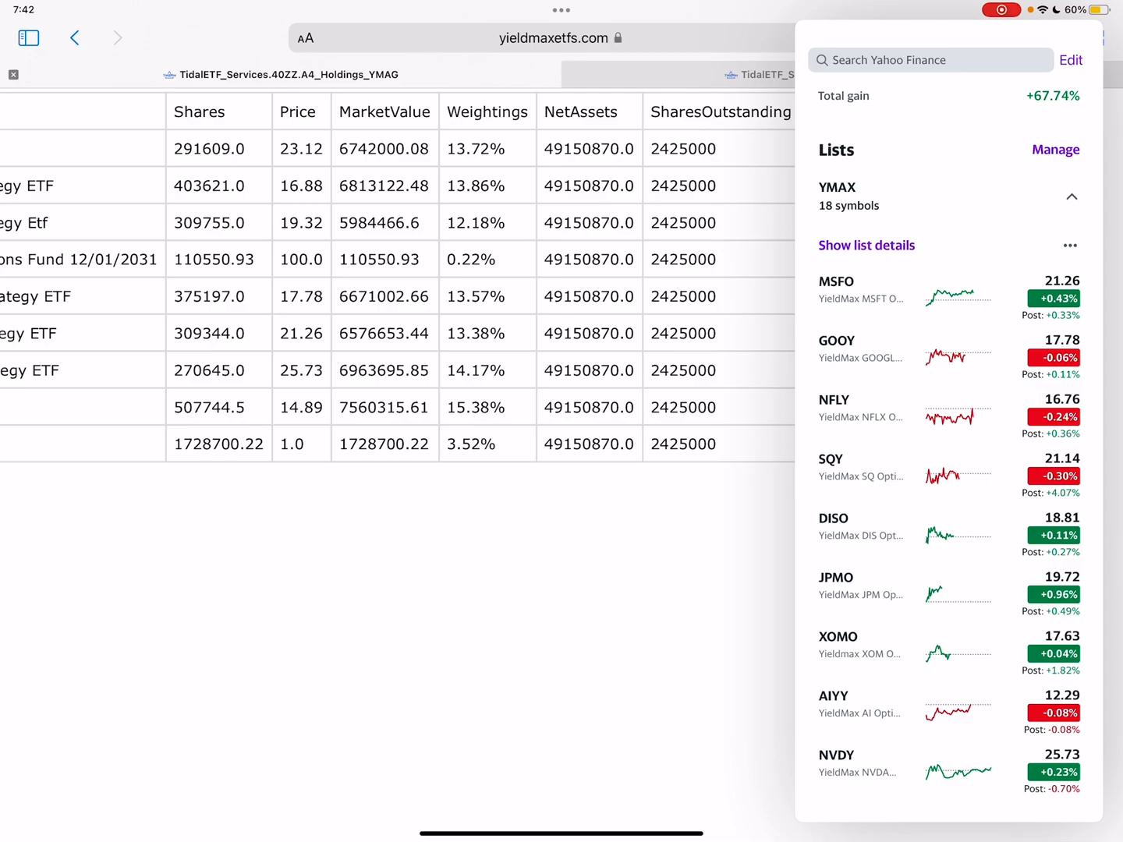
scroll("left", 3)
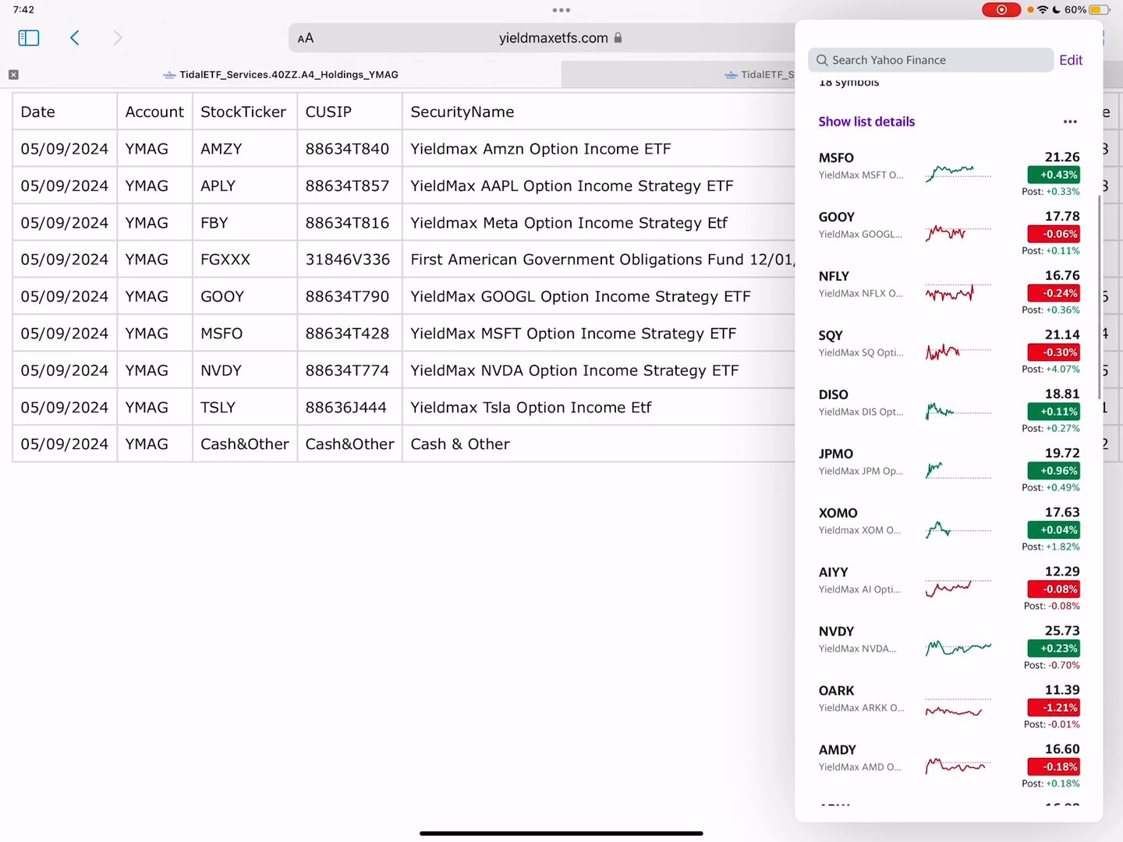
scroll("down", 3)
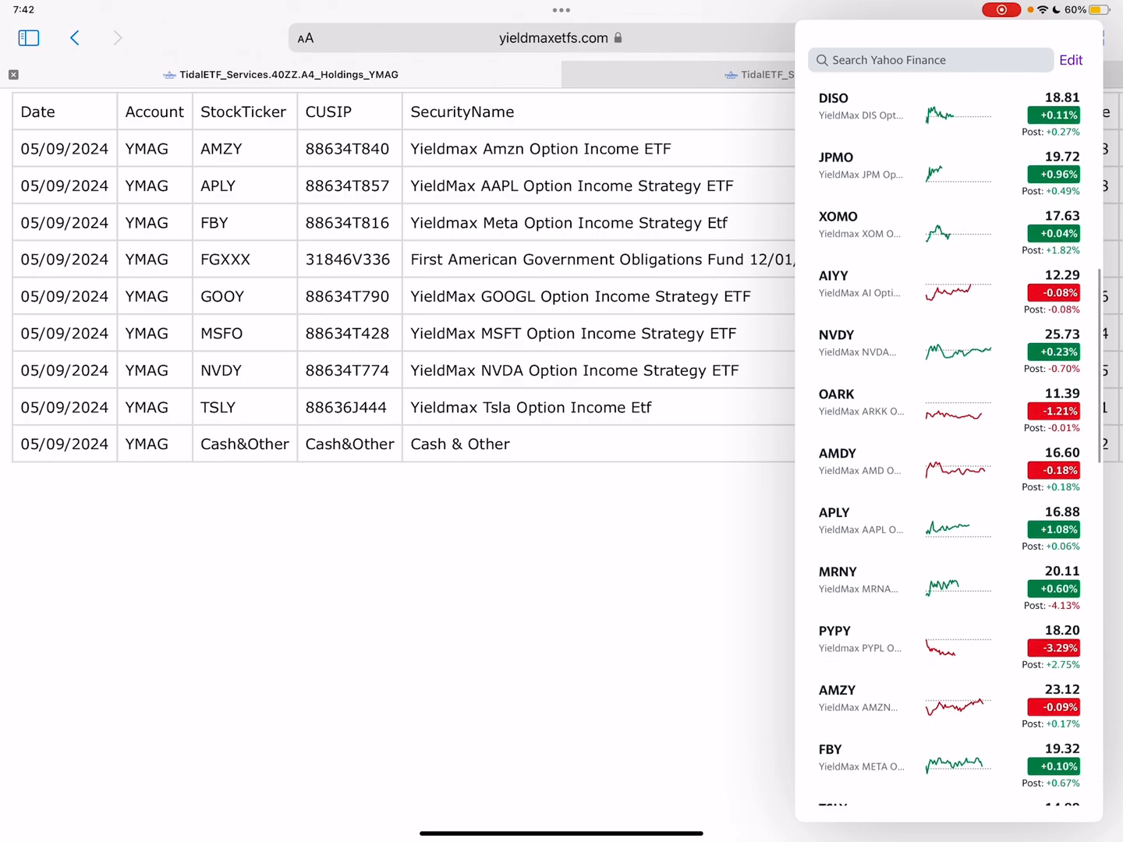
scroll("down", 3)
type("yma")
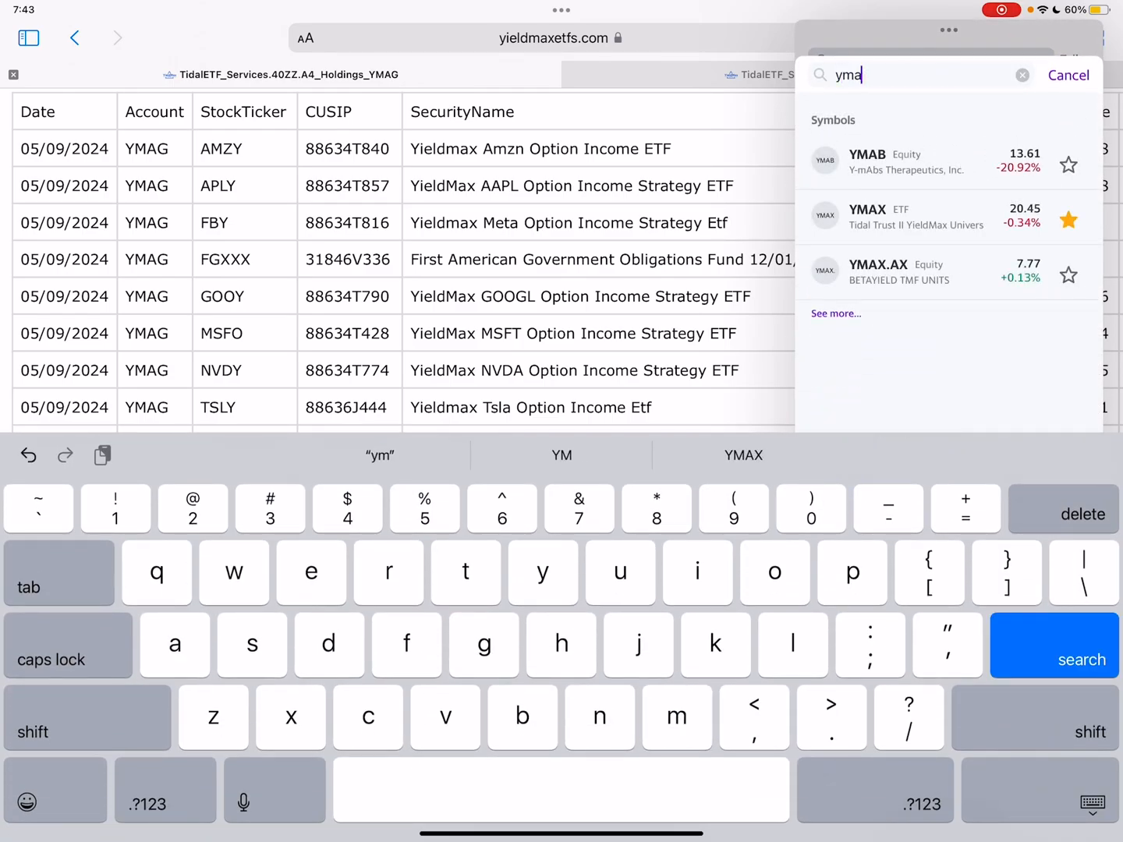
Show YMAG's Key Statistics: NAV 20.26, 1.28% expense ratio, January 2024 inception.
left_click(917, 215)
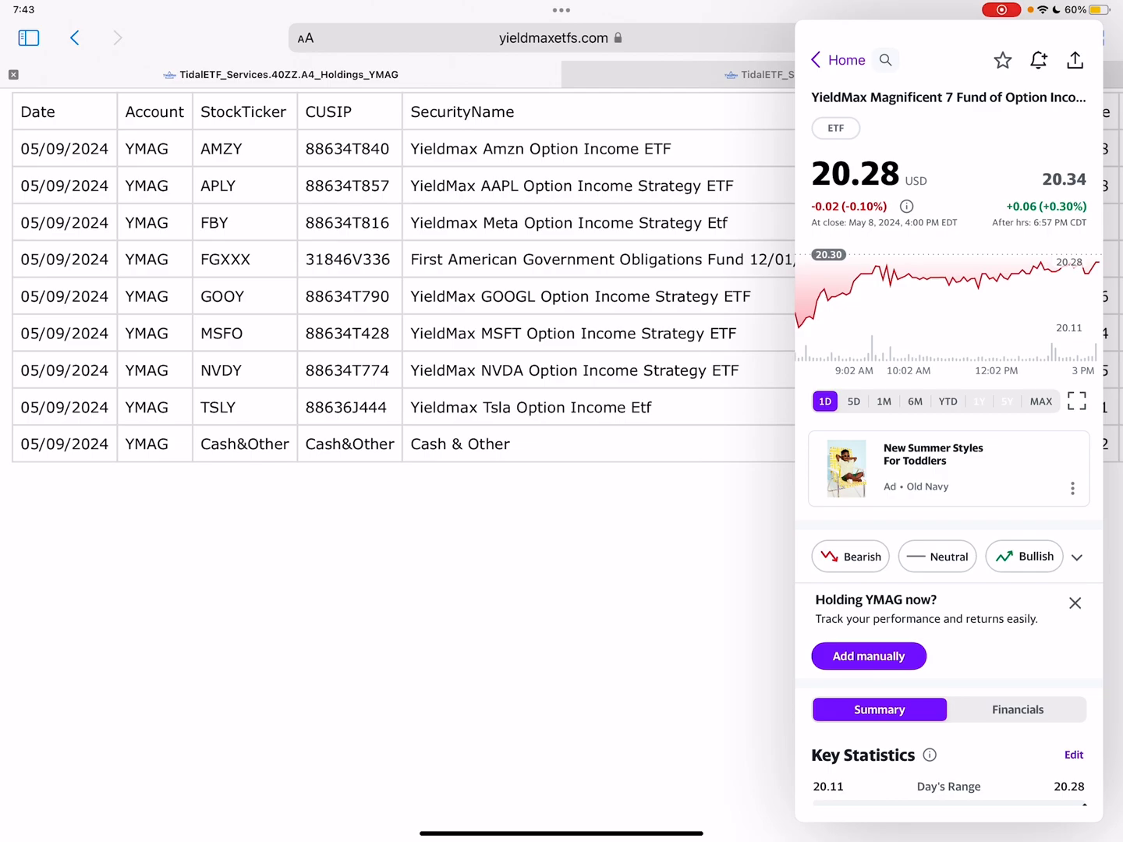
scroll("down", 3)
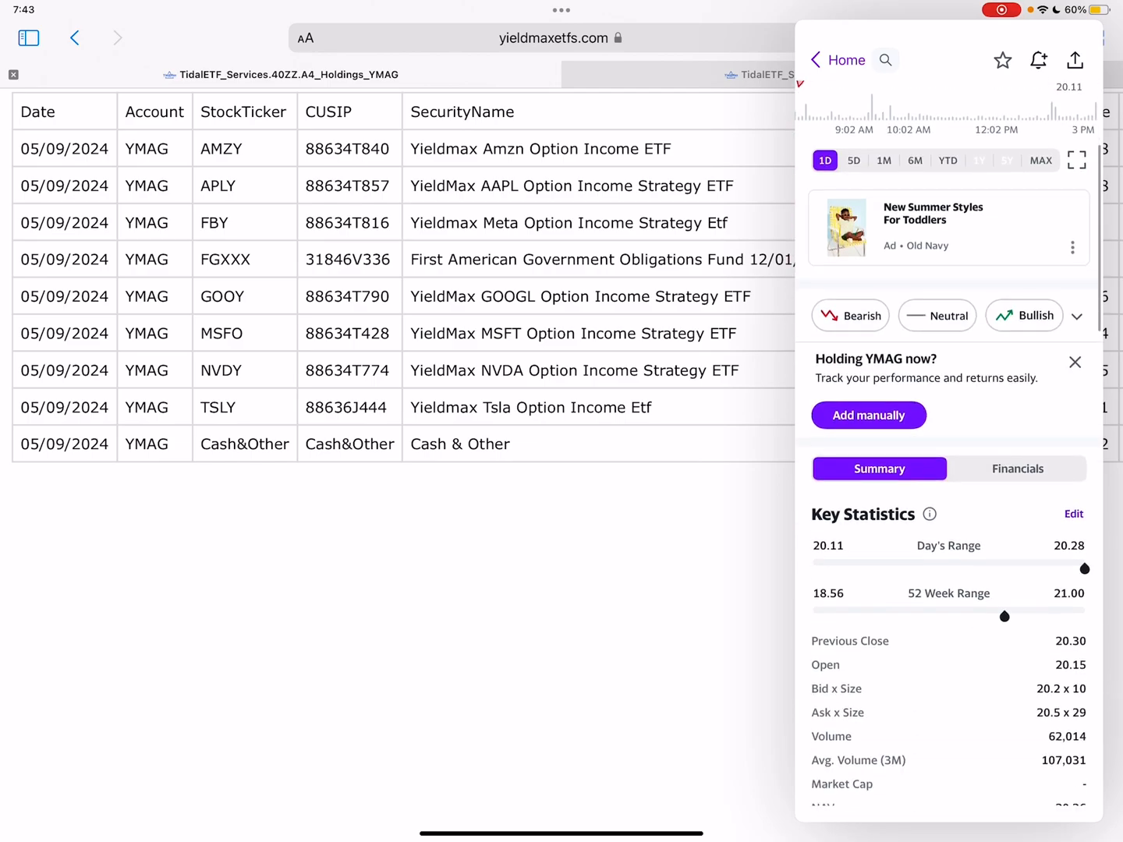
scroll("down", 3)
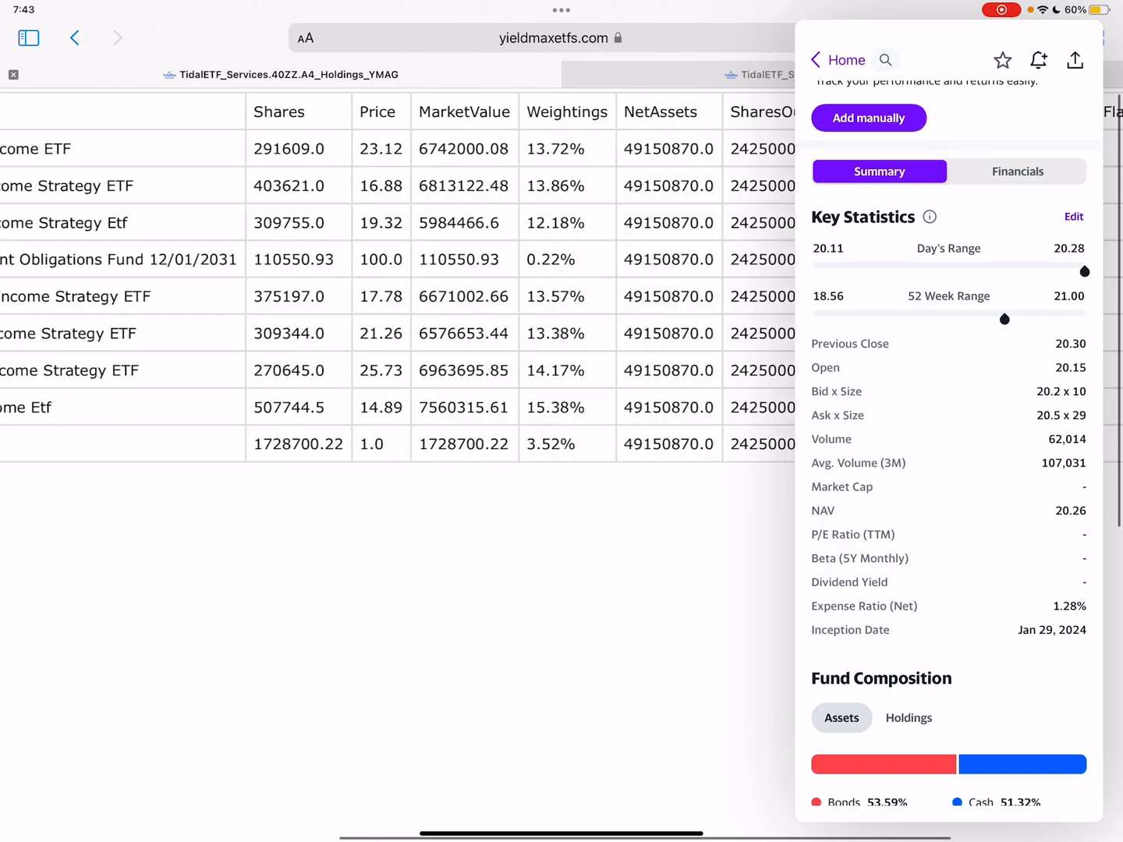
scroll("left", 3)
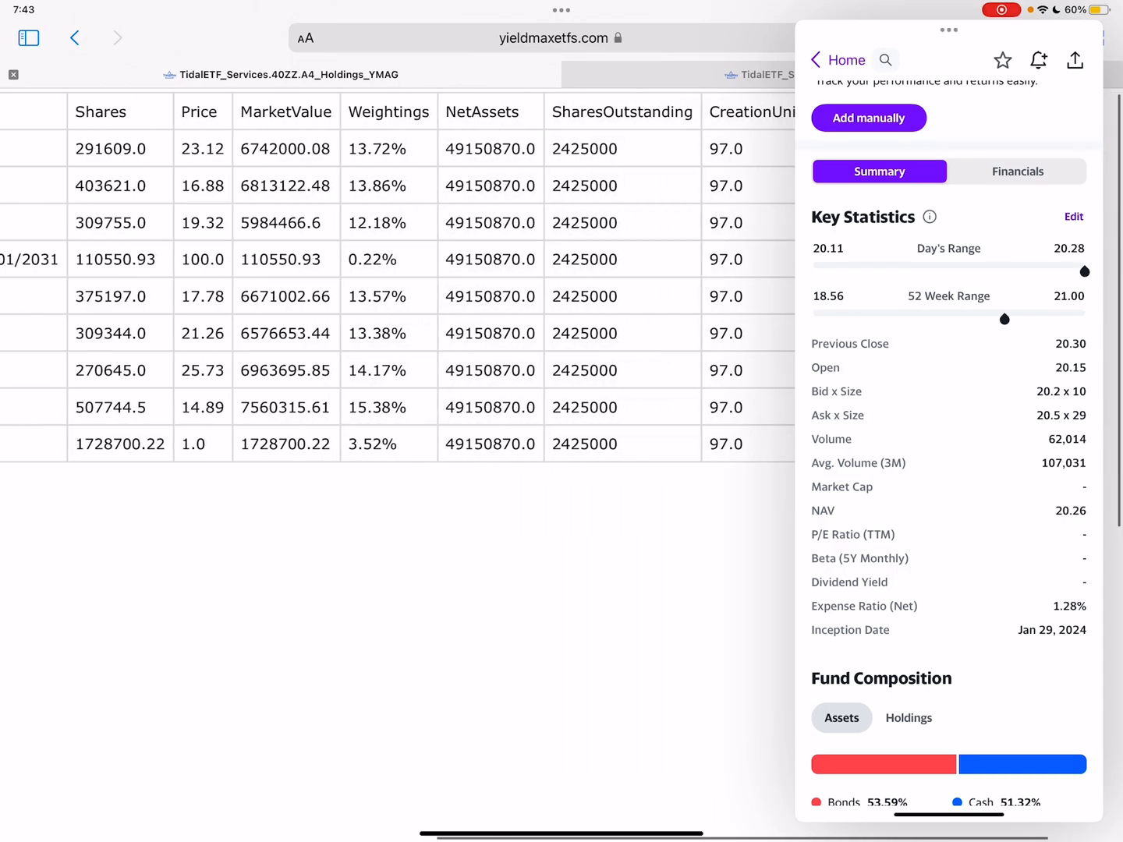